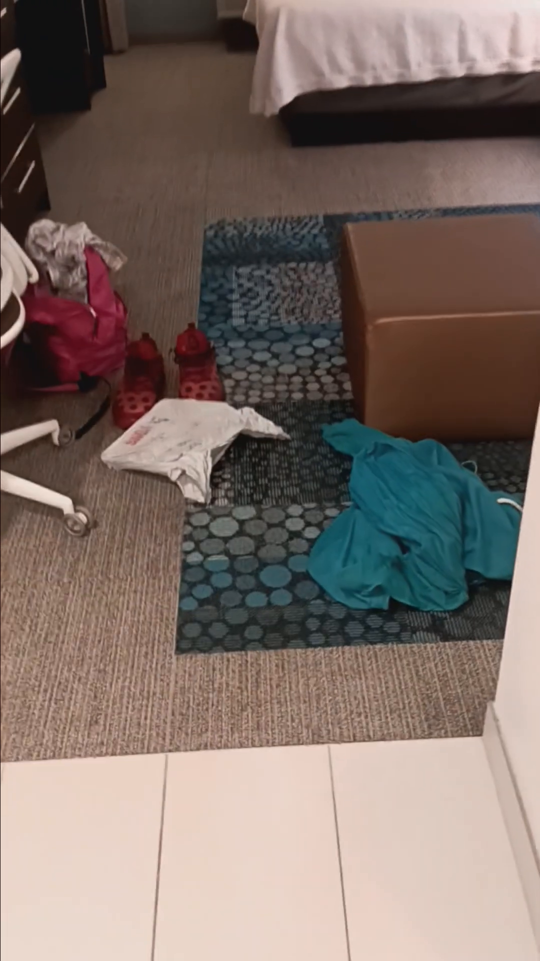
pyautogui.moveTo(270, 481)
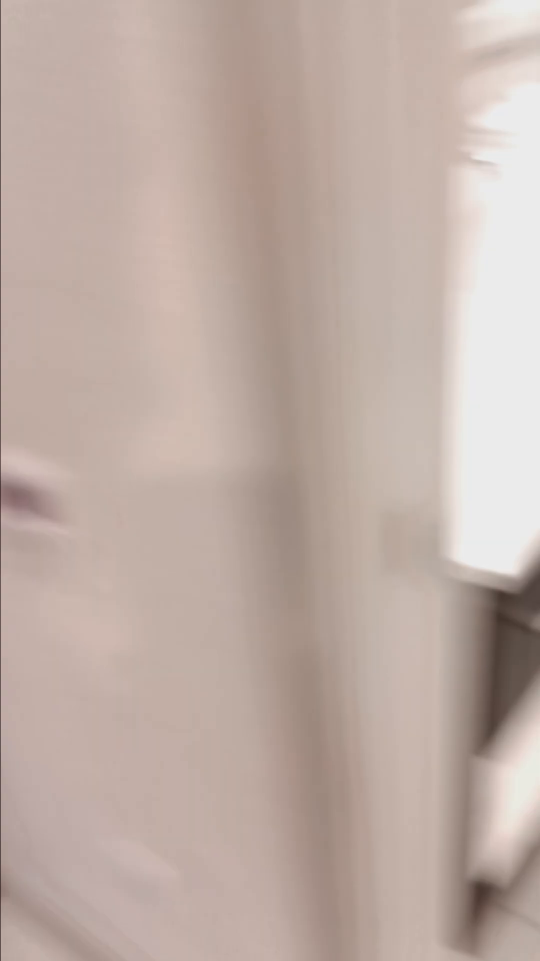